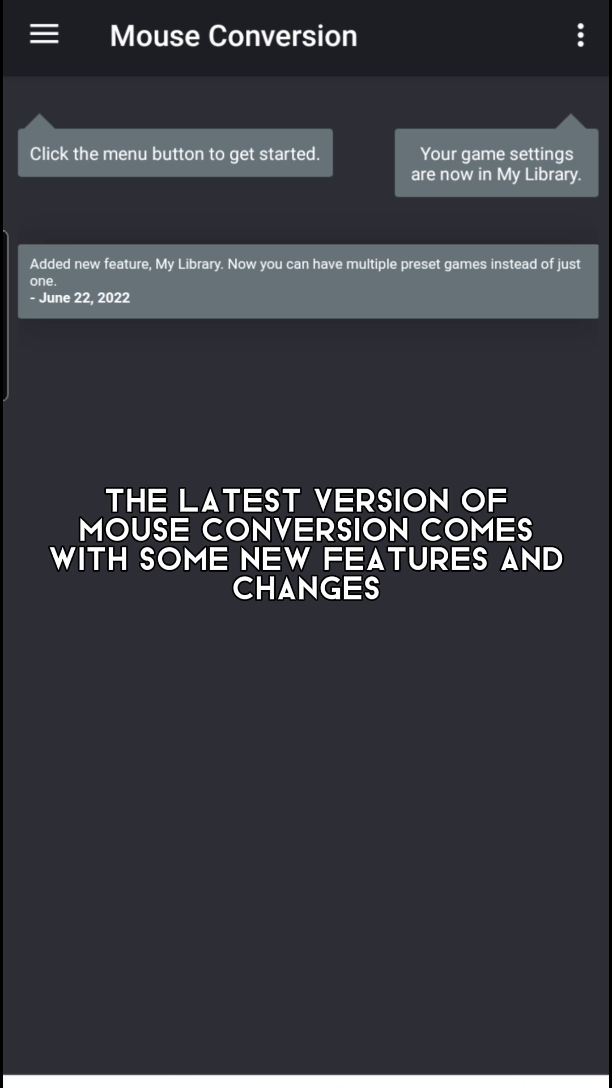
- View the Settings page with weekly game auto-updates on, then open the app sections drawer
click(581, 34)
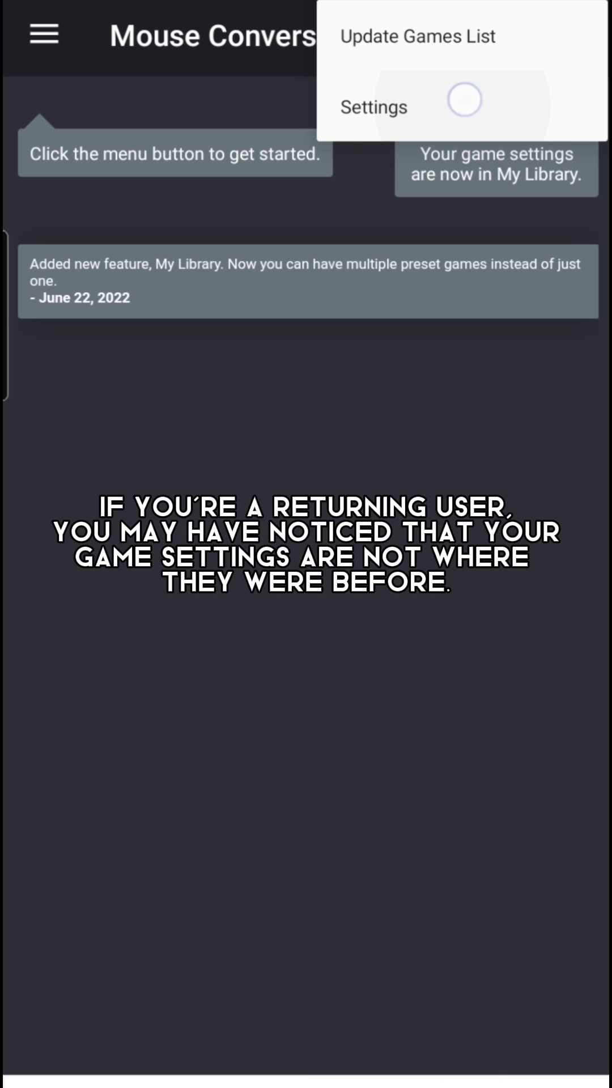
click(373, 108)
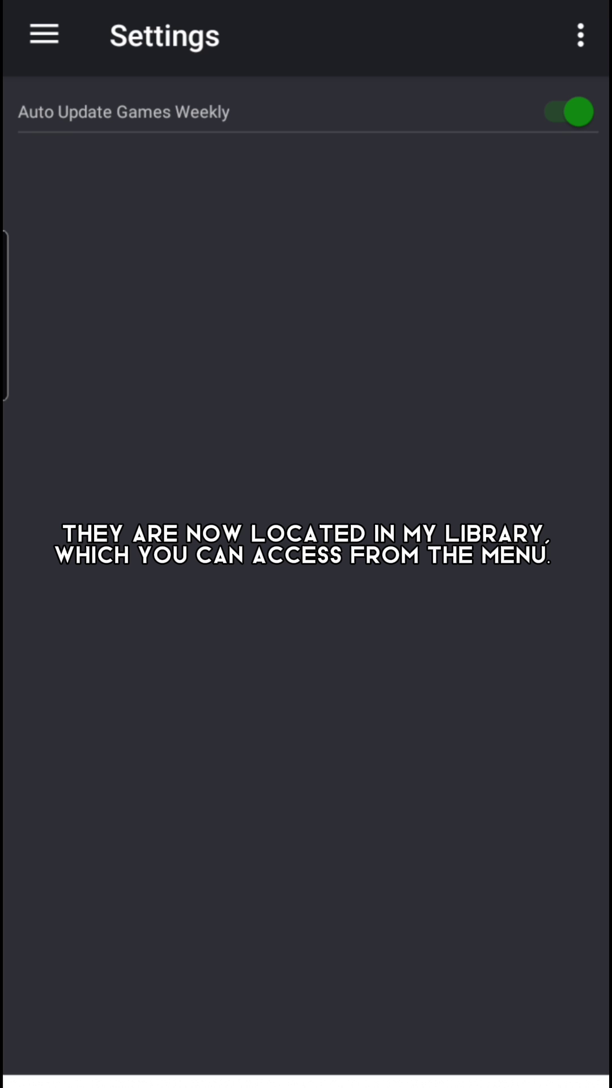
click(43, 33)
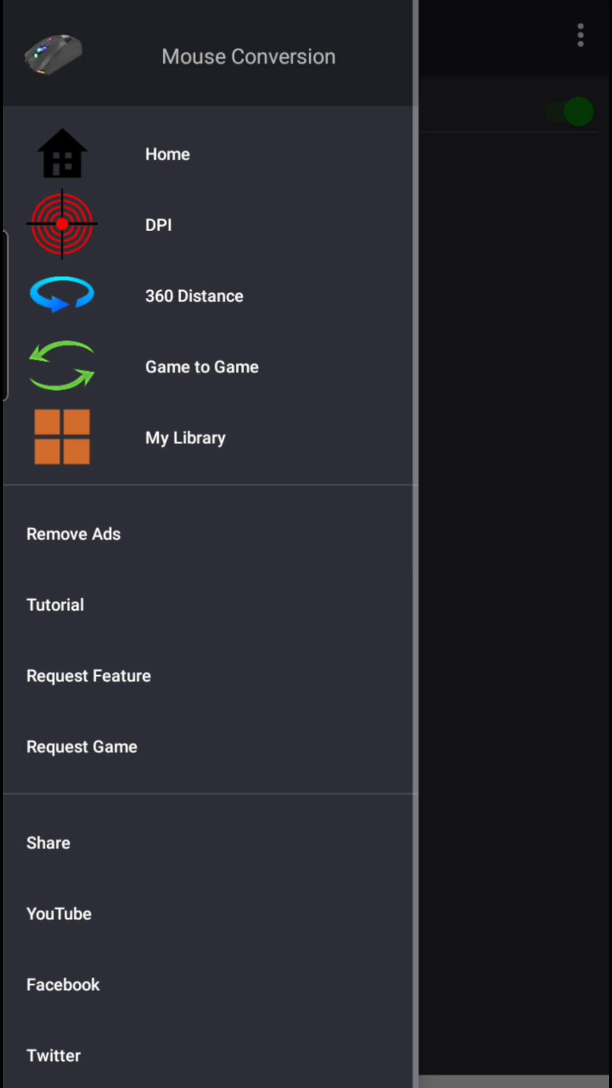
- Go to the empty My Library and start adding a new game
click(184, 439)
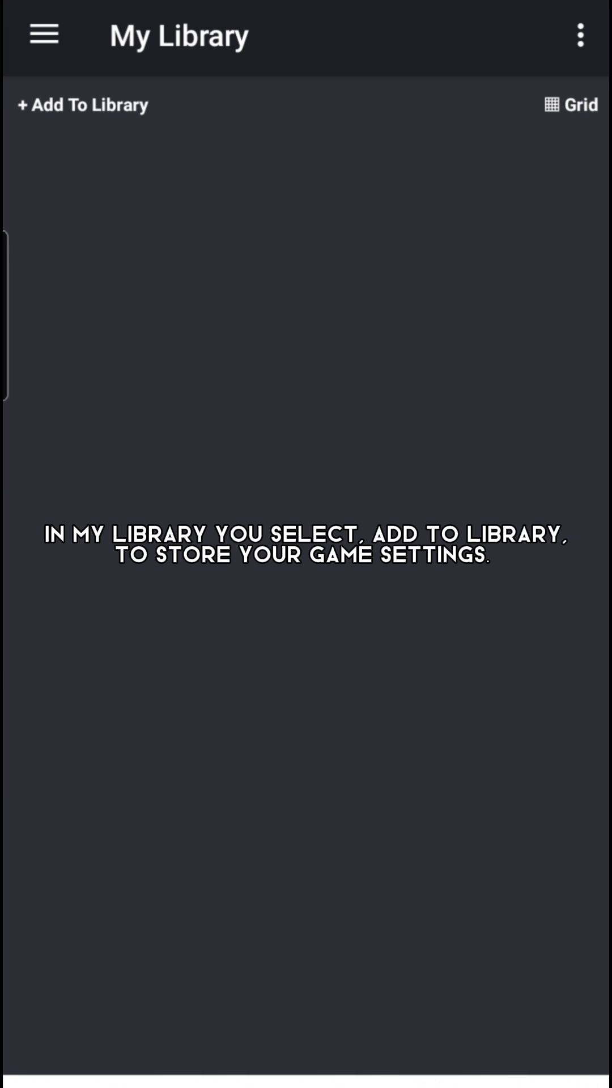
click(83, 104)
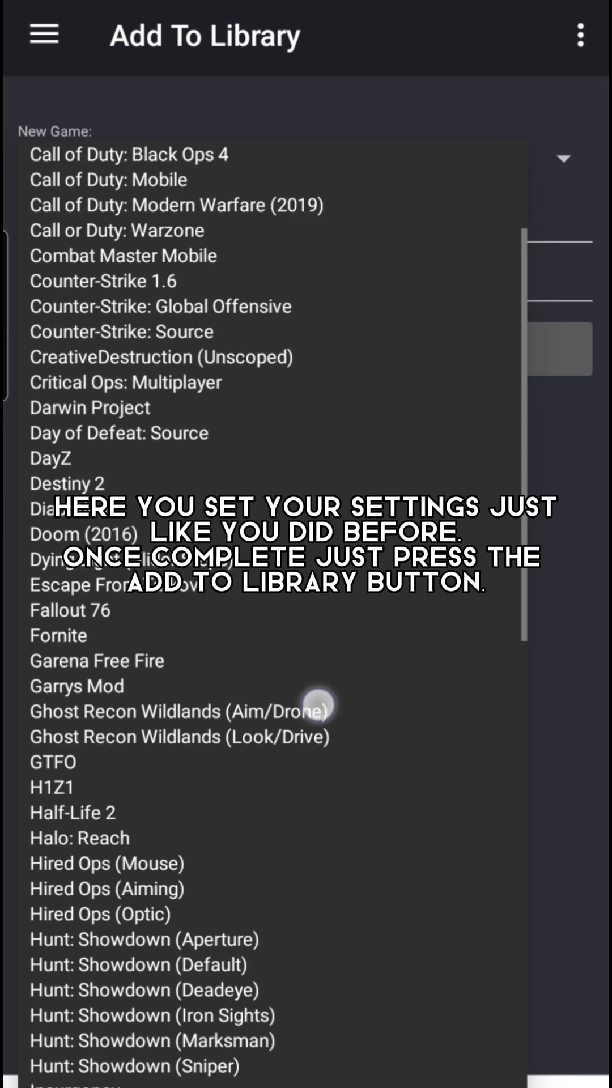
- Add Garena Free Fire to the library with sensitivity 1000
scroll(down, 3)
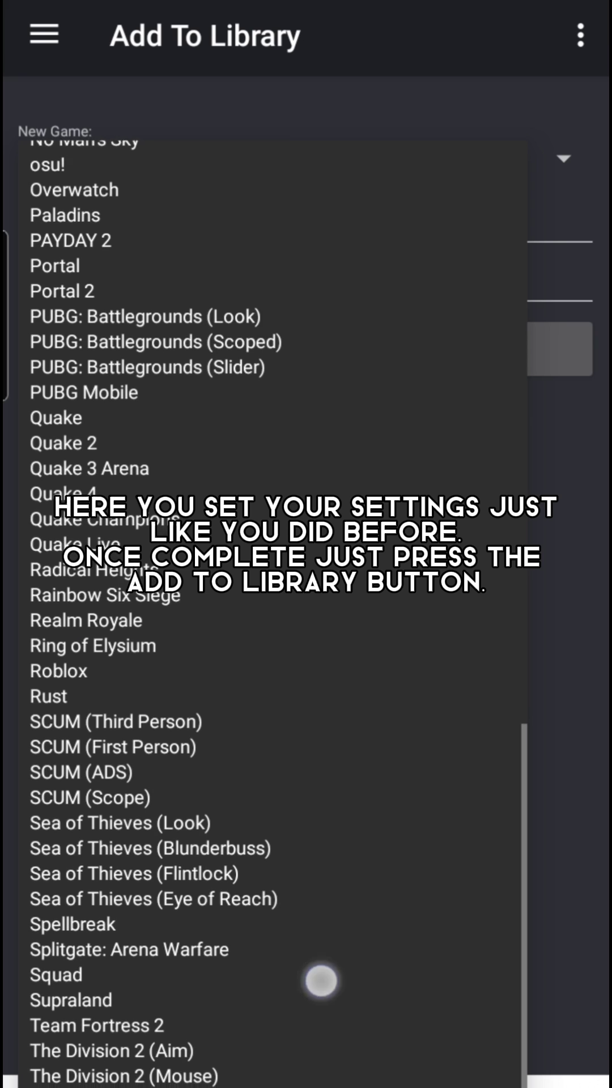
scroll(up, 3)
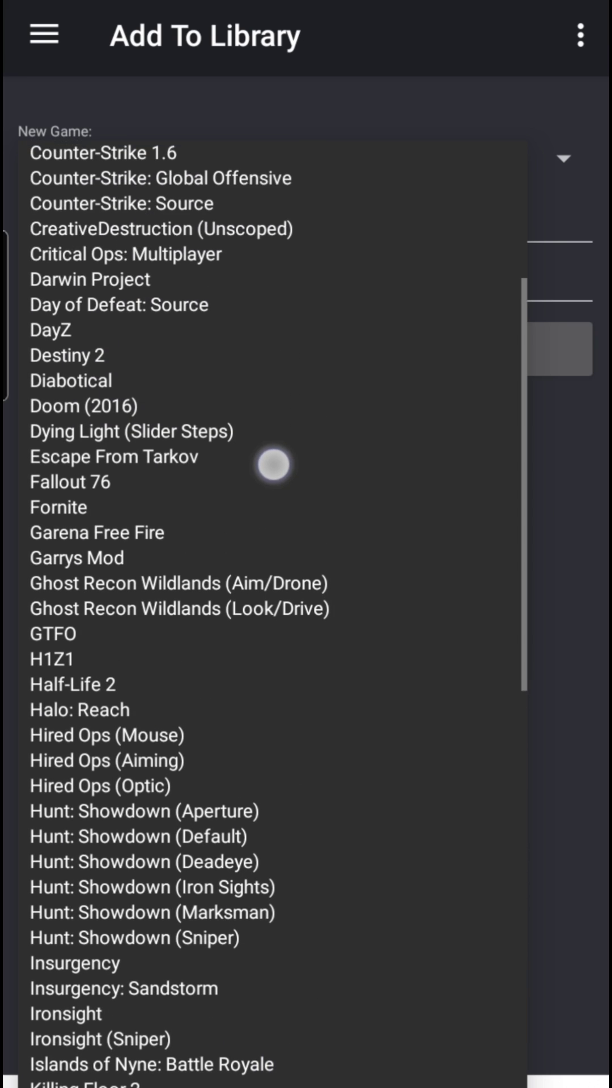
click(97, 532)
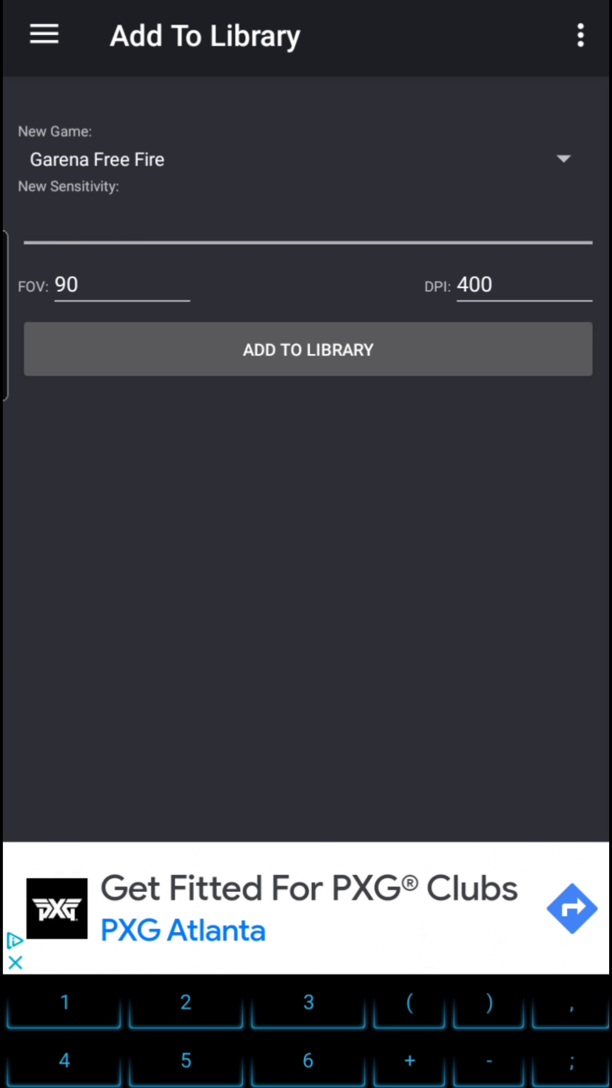
text(1000)
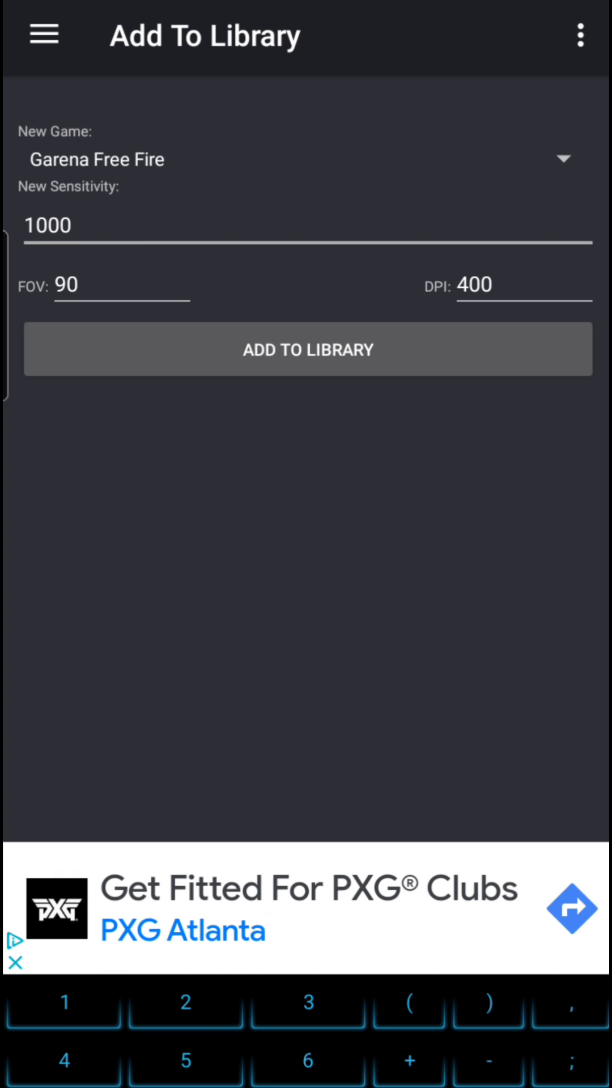
click(307, 349)
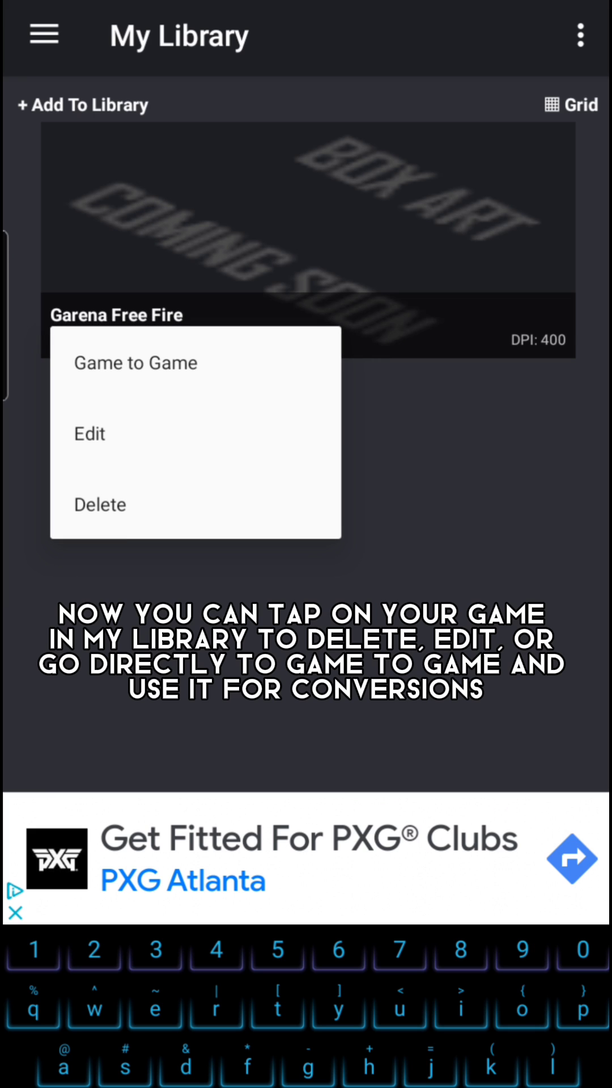
- Send saved Garena Free Fire to Game to Game, converting 1000 to 58.799507 for 7 Days To Die
click(136, 362)
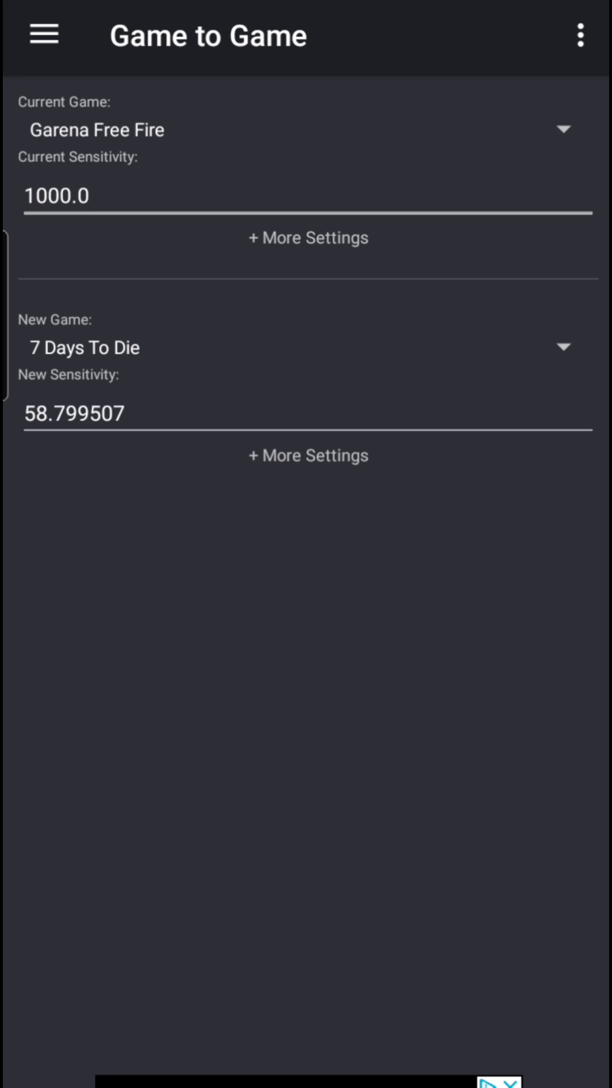
click(43, 35)
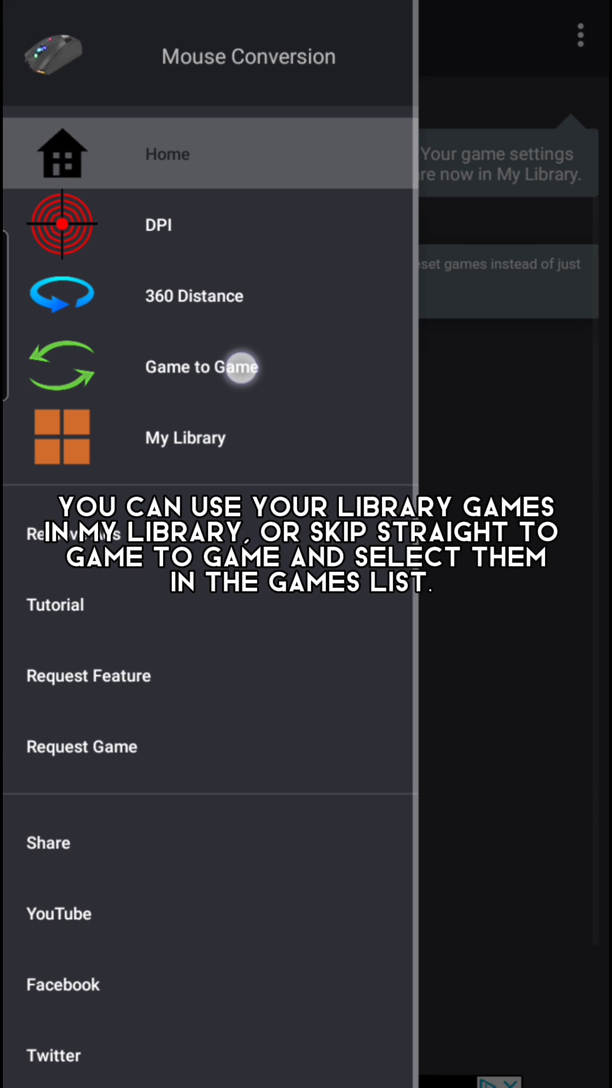
- In Game to Game, set Garena Free Fire from Library Games as the current game
click(201, 366)
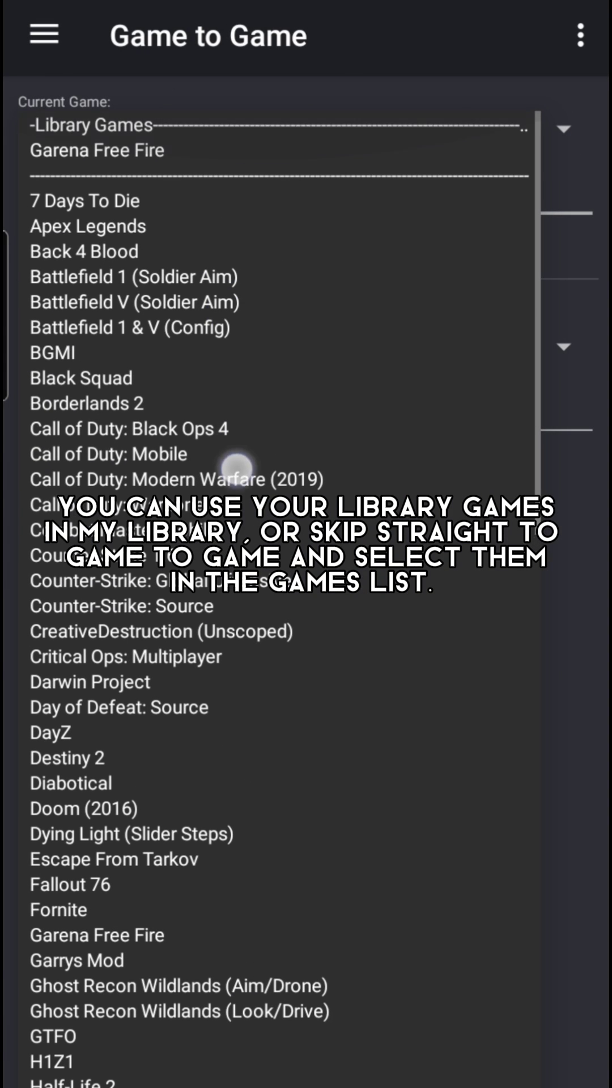
mouse_move(182, 217)
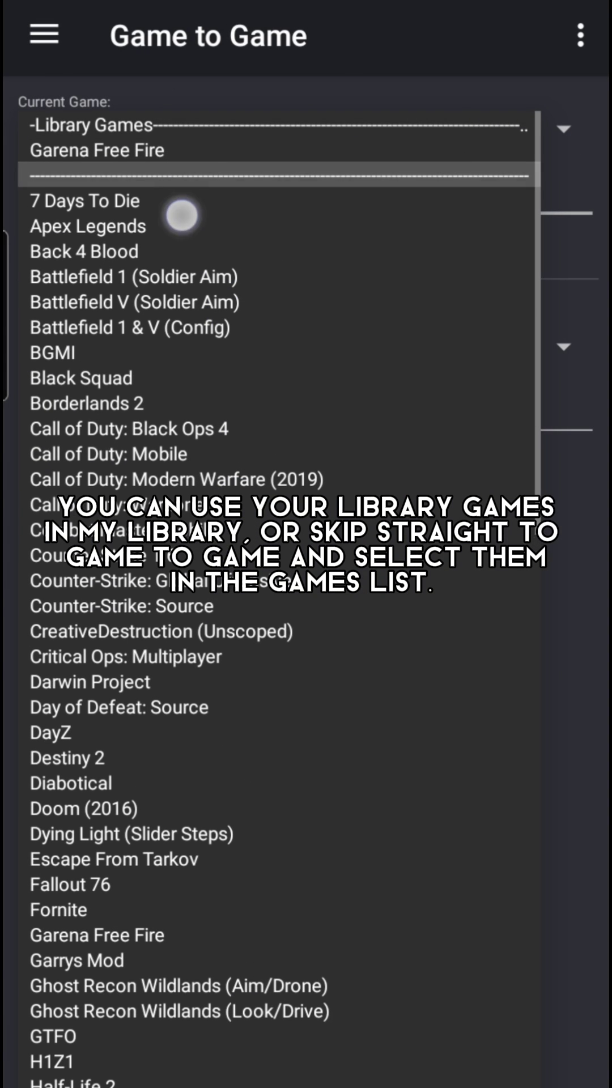
click(87, 201)
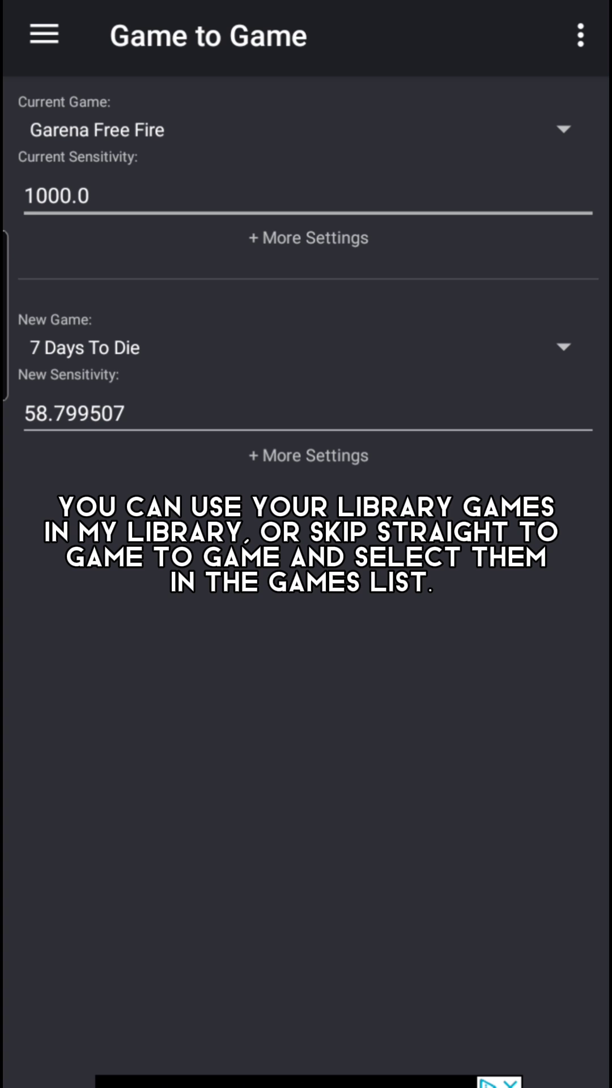